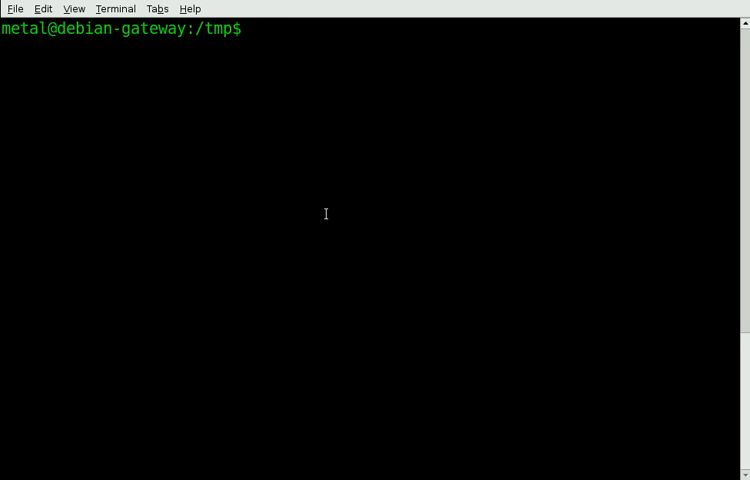
text(cat)
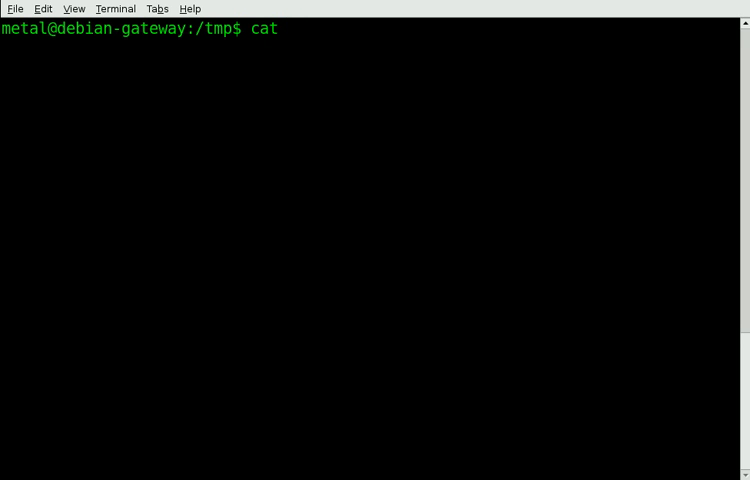
text(text.txt)
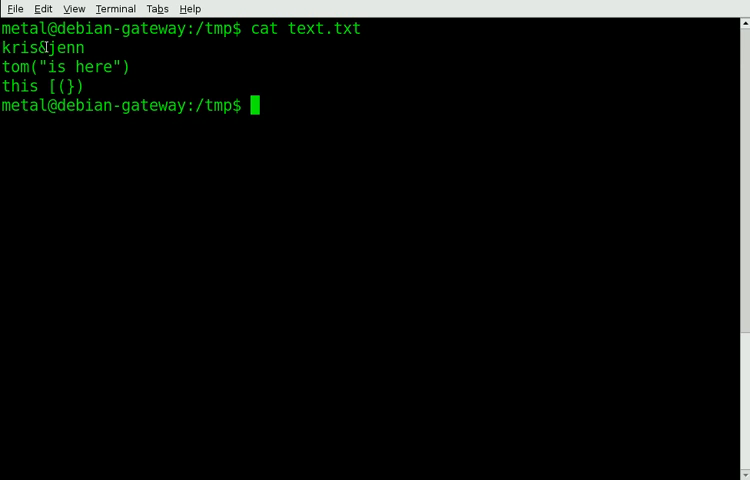
mouse_move(23, 66)
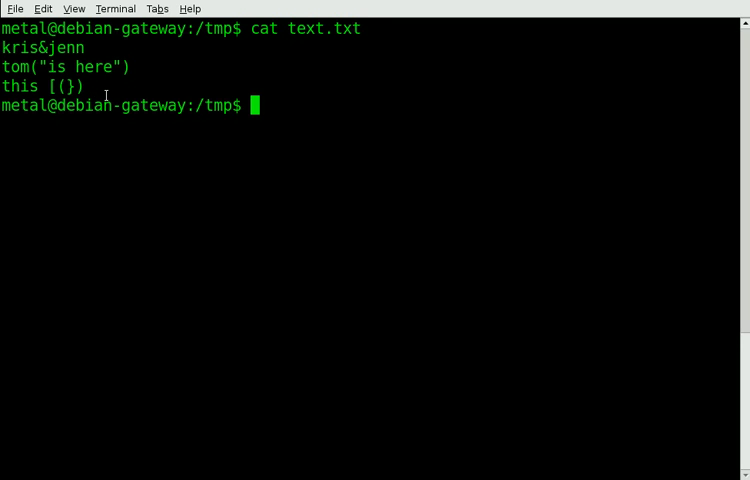
text(cat text.txt |sed)
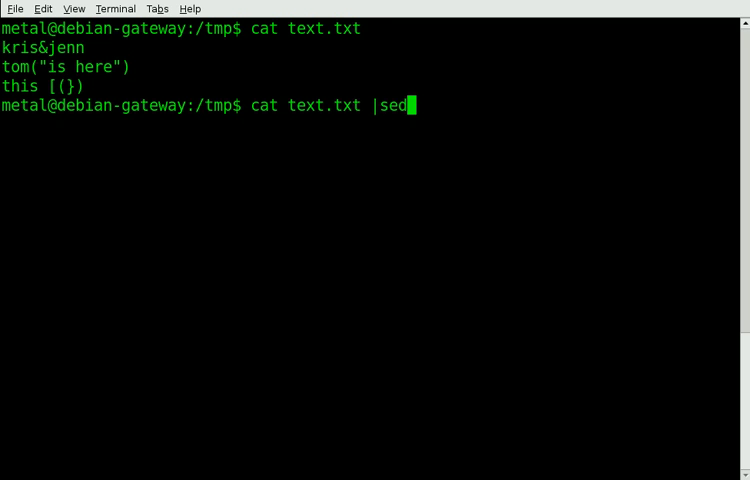
text(')
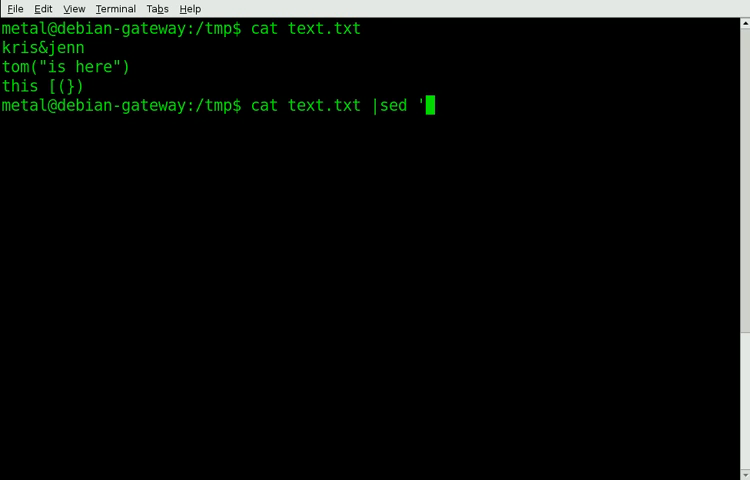
text(sed)
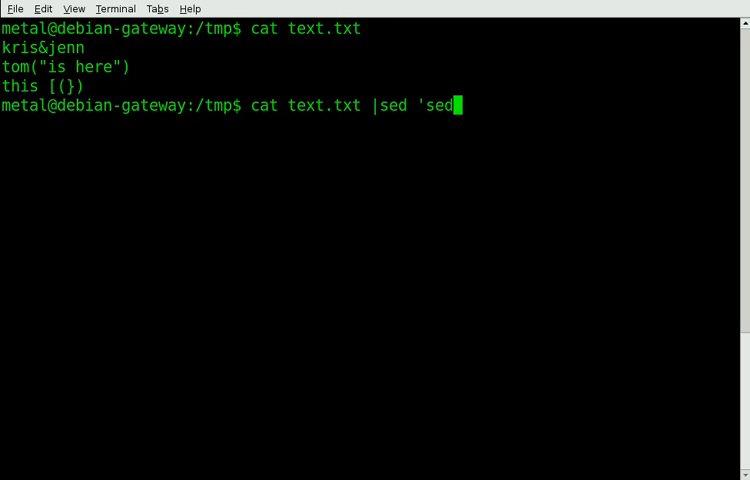
text(/")
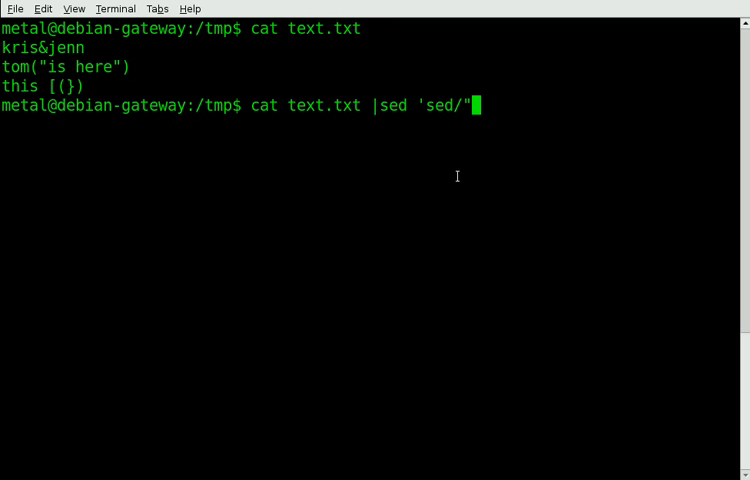
text(/)
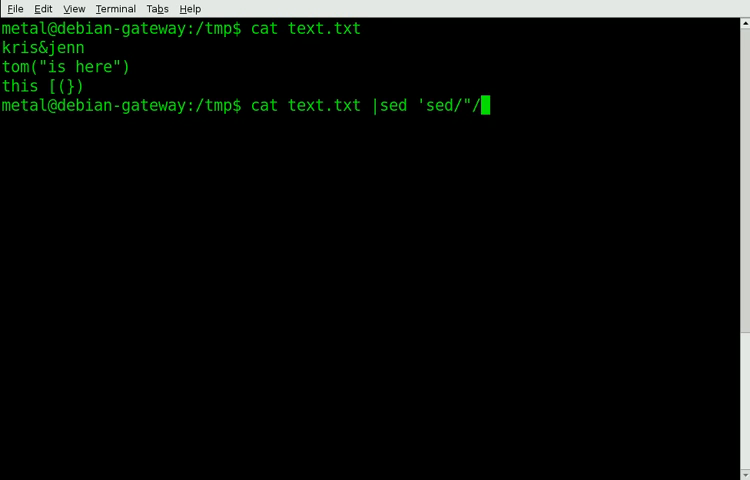
text(----)
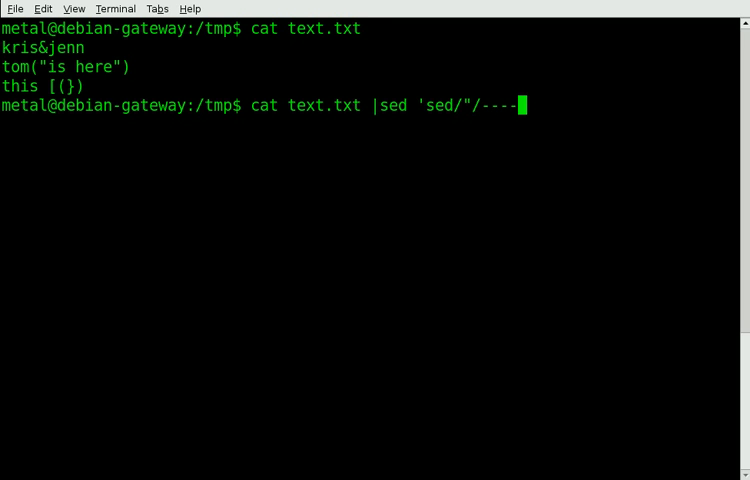
text(g)
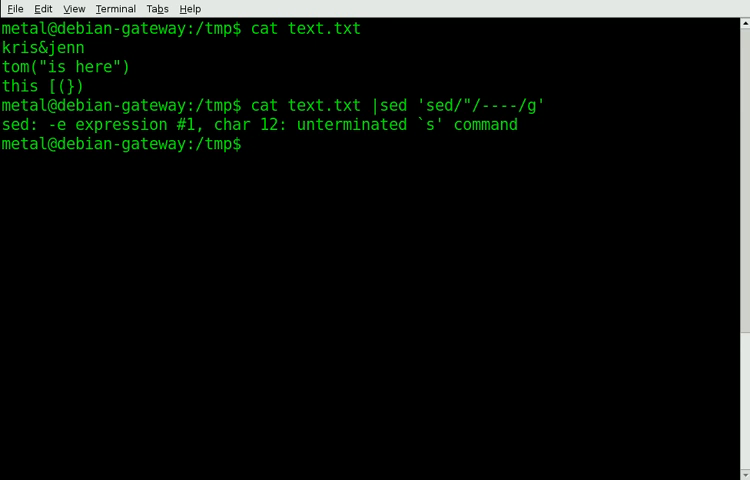
text(cat text.txt |sed 's/"/----/g')
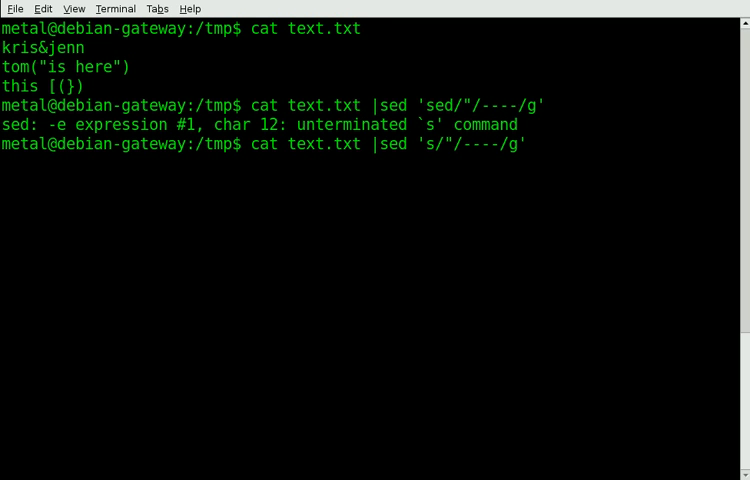
key(Return)
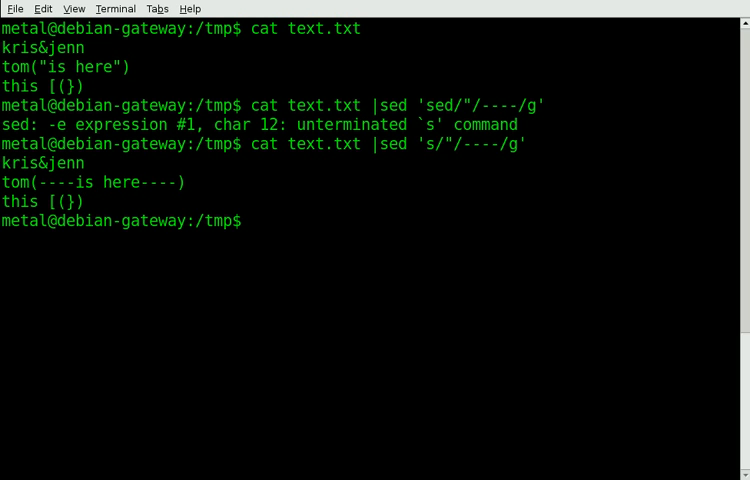
text(cat text.txt |sed 's/"/----/g')
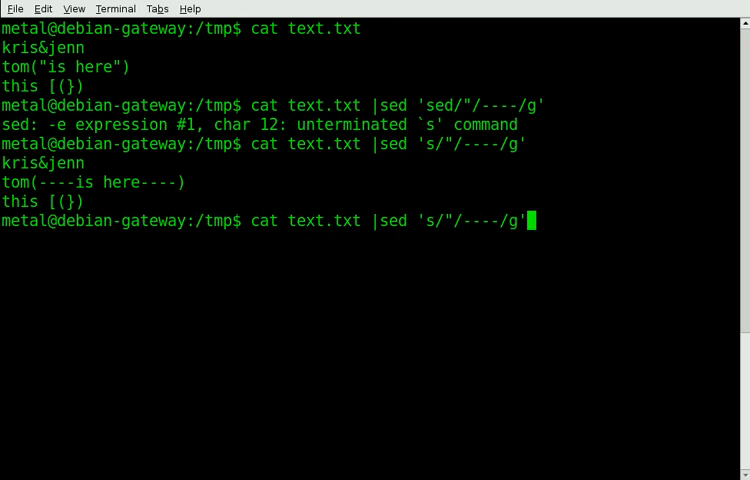
text(nano)
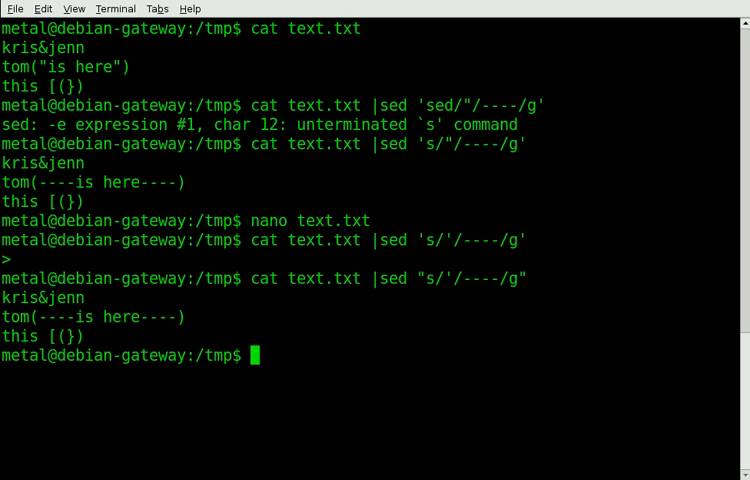
text(cat text.txt |sed 's/'/----/g')
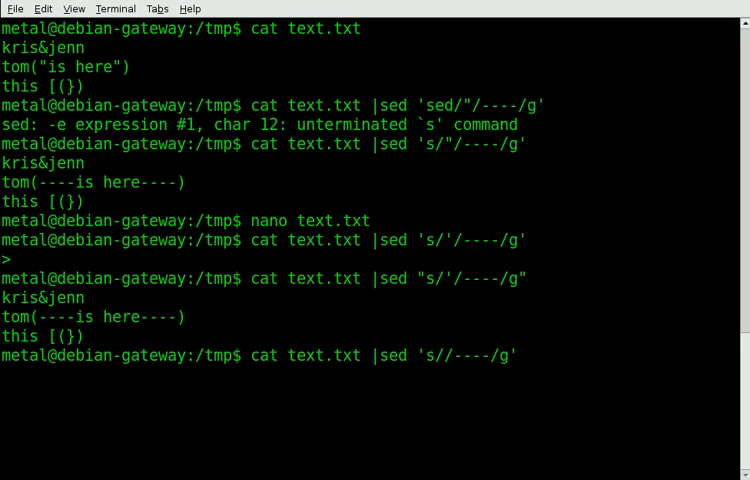
text([)
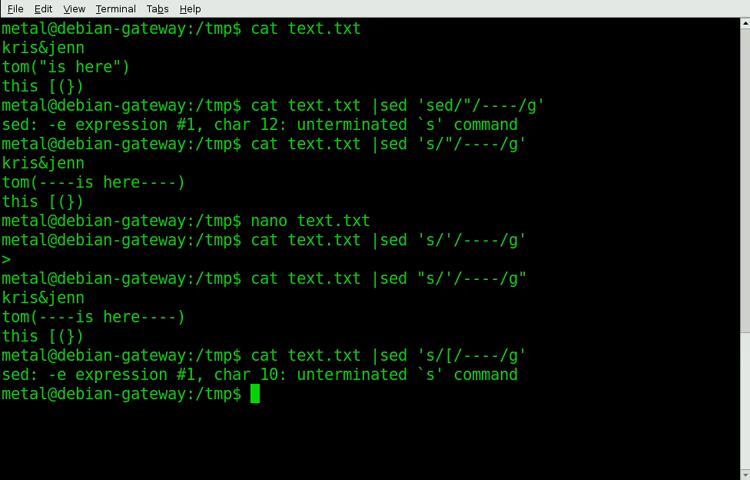
text(cat text.txt |sed 's/[/----/g')
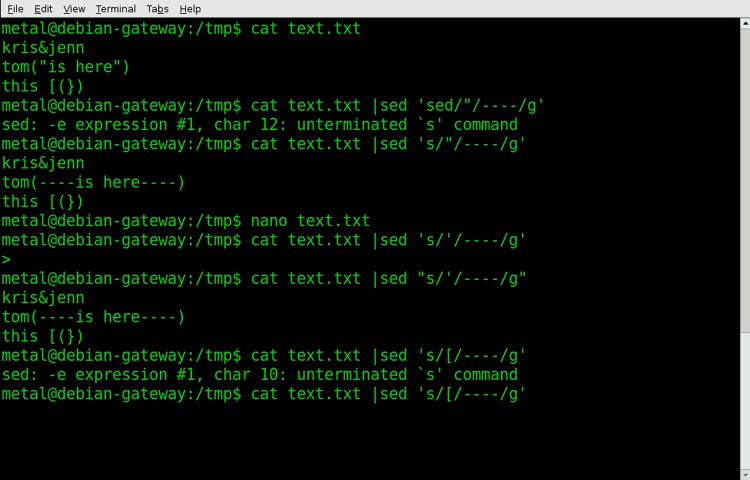
text(\)
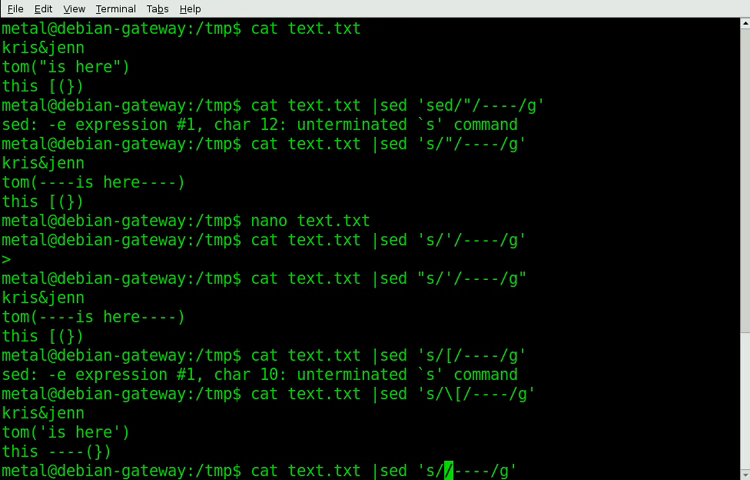
text(nano text.txt)
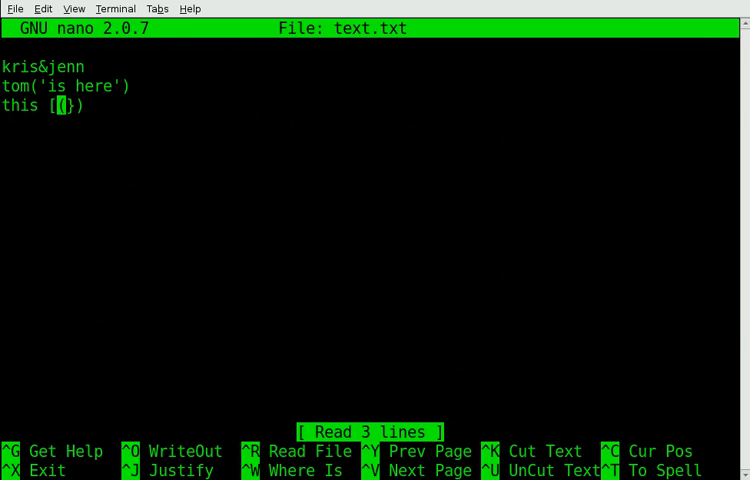
text([/----/g)
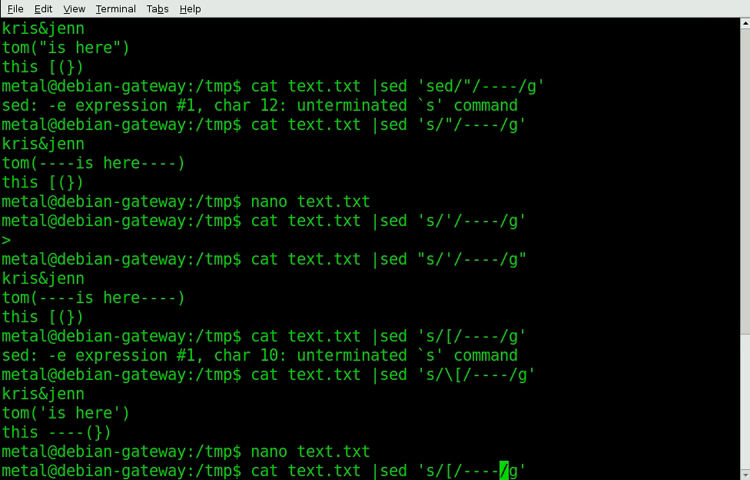
text(\)
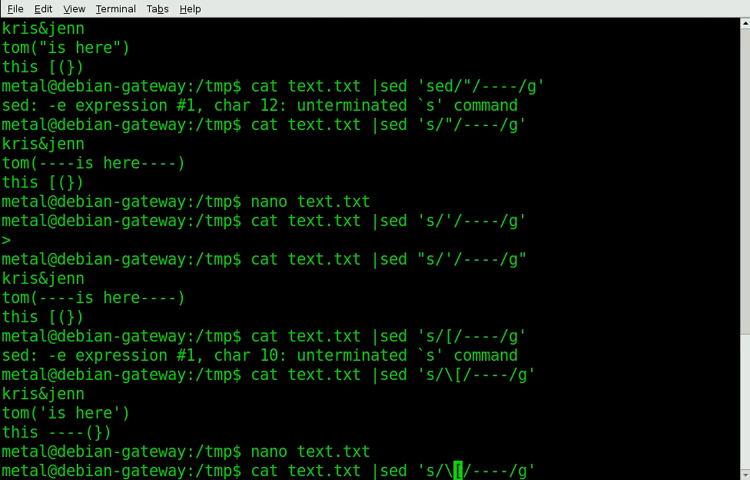
text(\/)
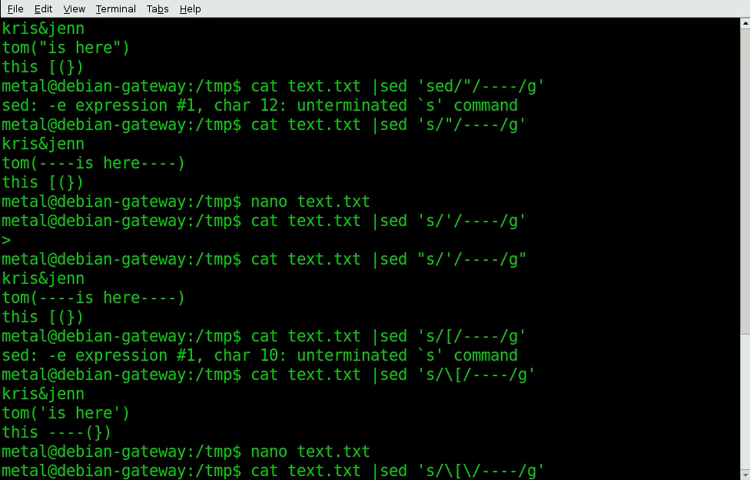
key(Return)
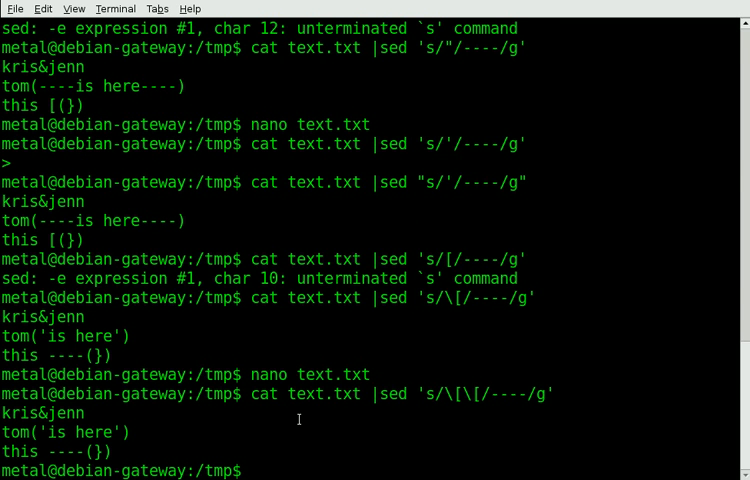
text(cat text.txt |sed 's/\[\[/----/g')
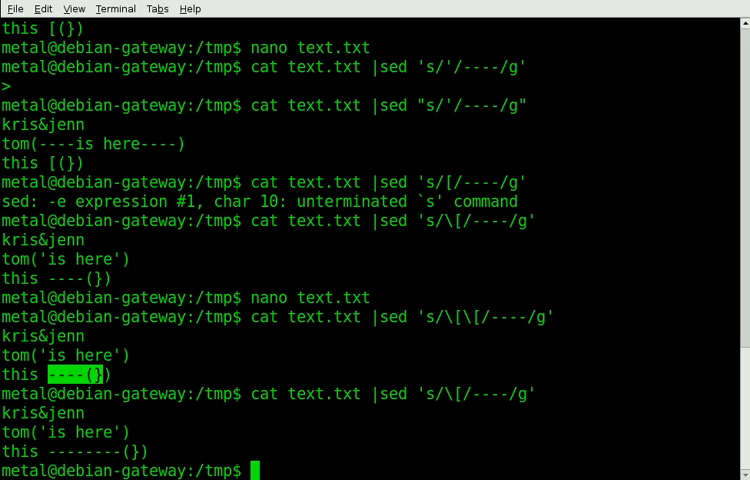
mouse_move(545, 412)
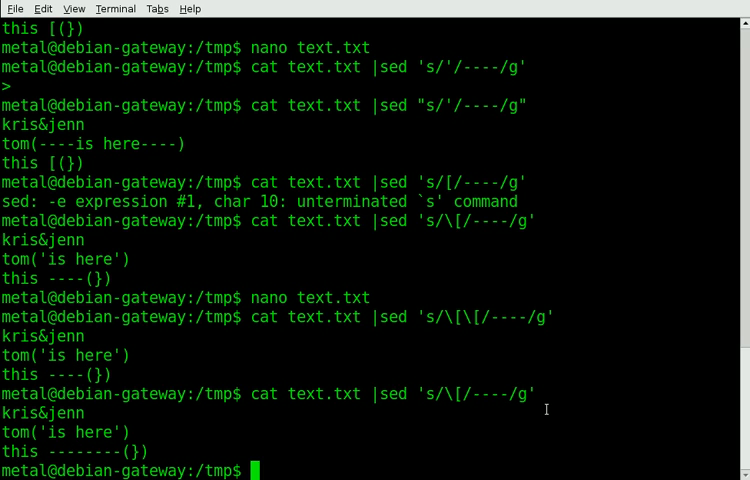